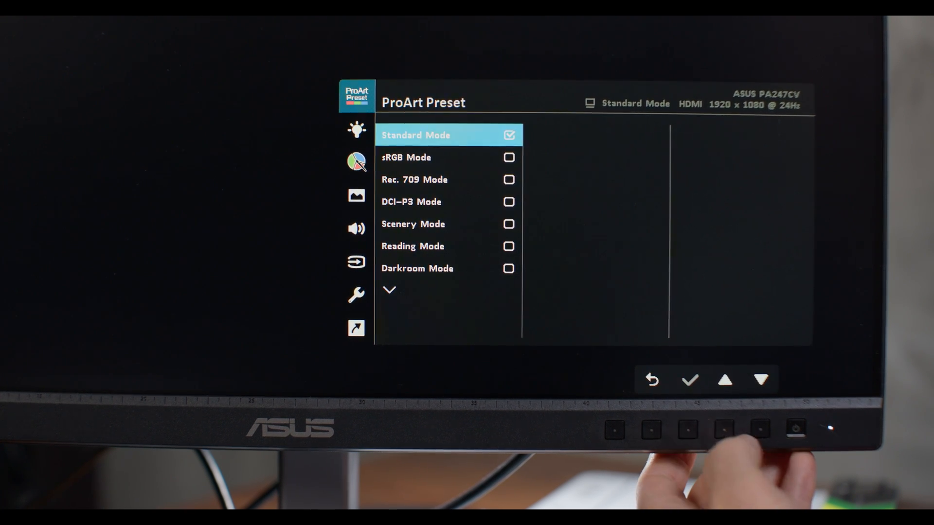
# Step: Put the ASUS ProArt monitor in Rec. 709 Mode with Limited 16–235 input range
pyautogui.click(761, 379)
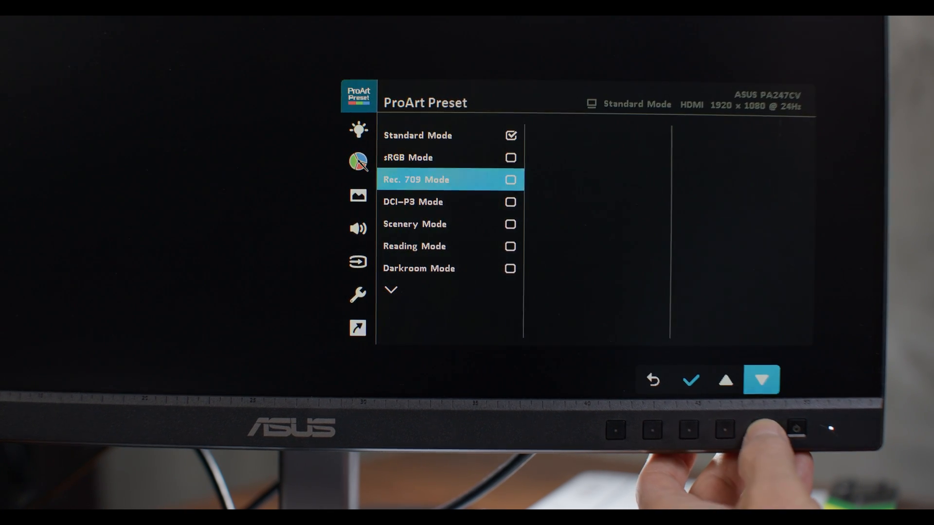
pyautogui.click(690, 380)
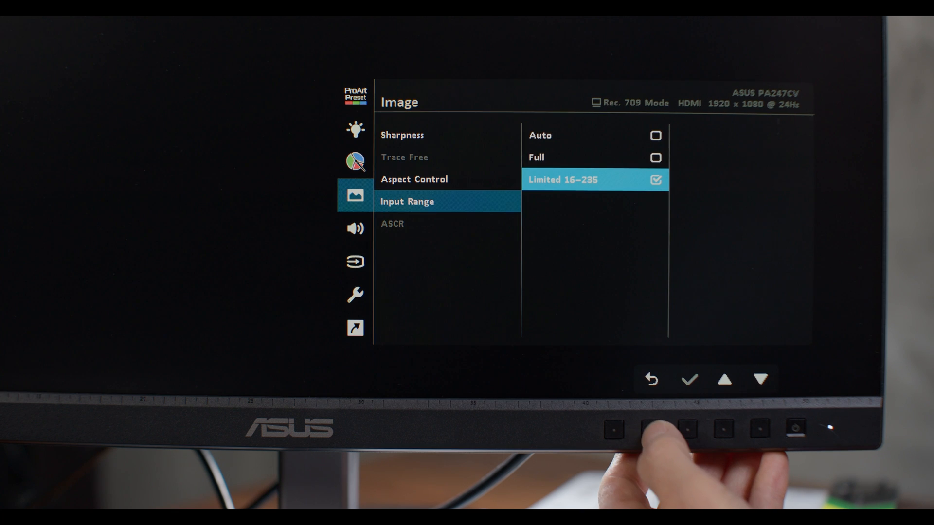
pyautogui.click(650, 379)
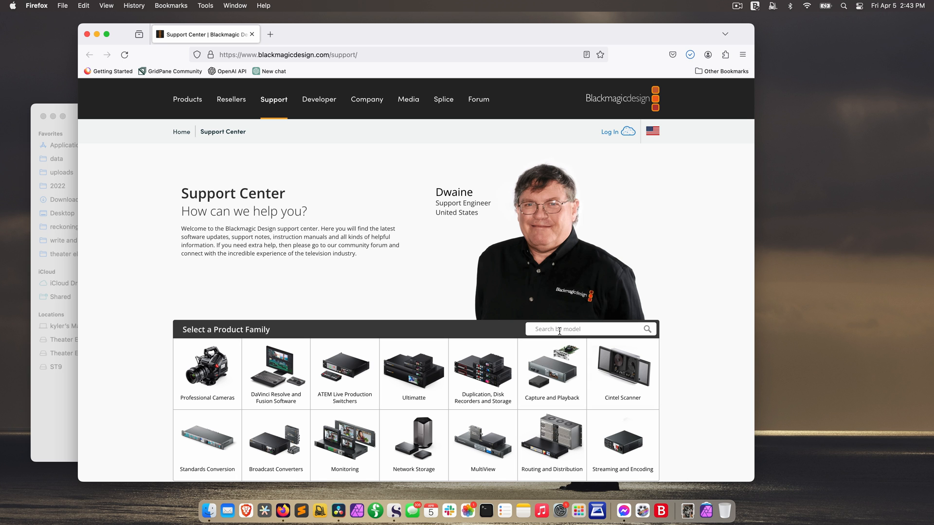
# Step: Search the Support Center for 'ultra' and open the Desktop Video 12.8.1 Mac OS download
pyautogui.write('ultra')
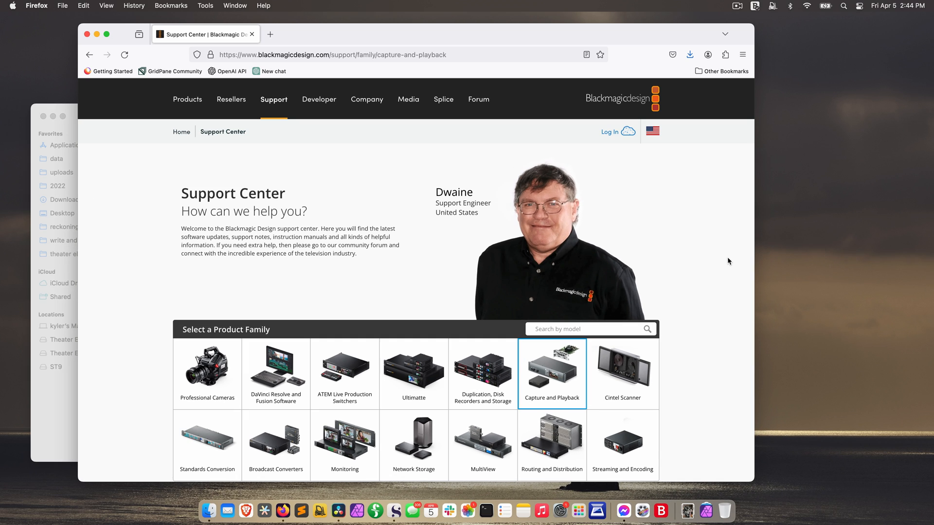
pyautogui.scroll(-3)
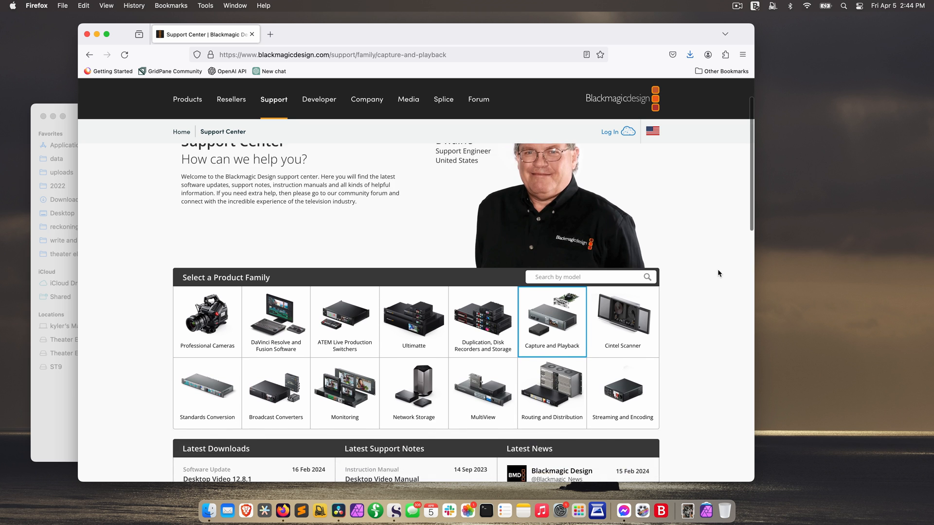
pyautogui.scroll(-3)
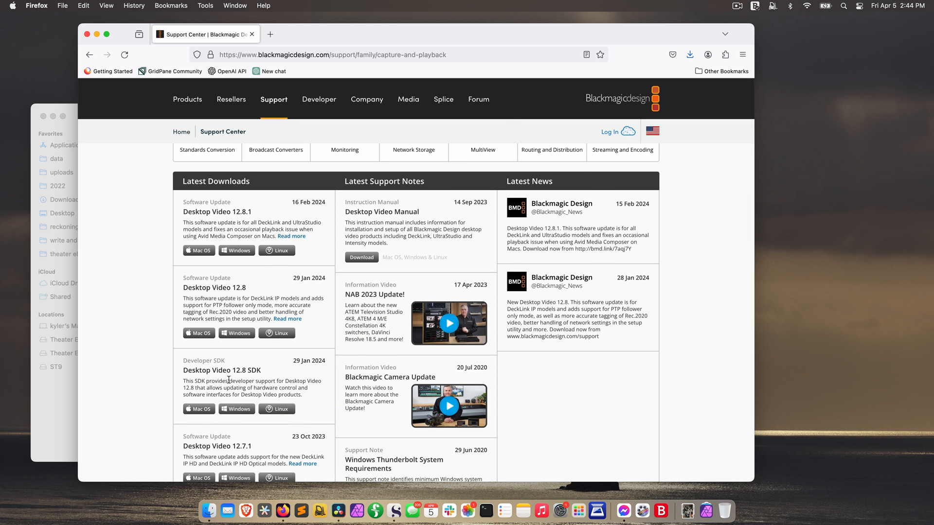
pyautogui.moveTo(216, 213)
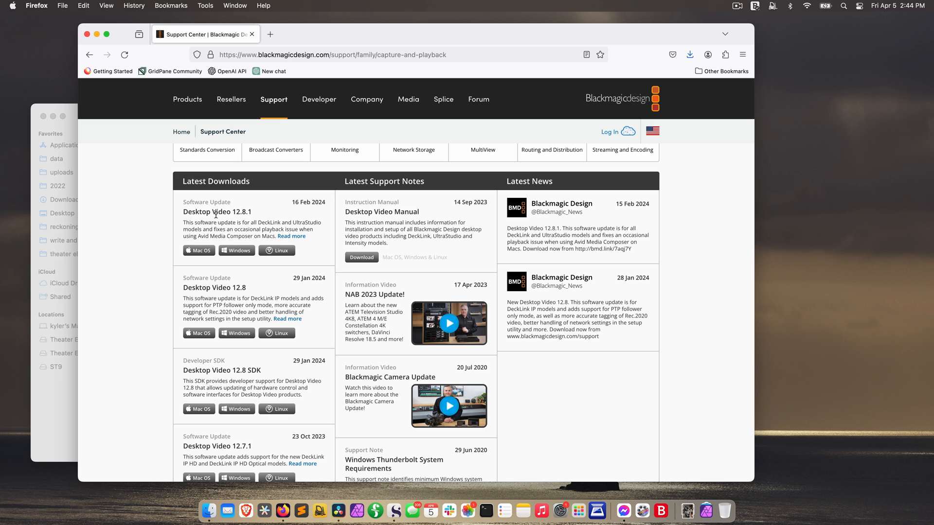
pyautogui.moveTo(244, 214)
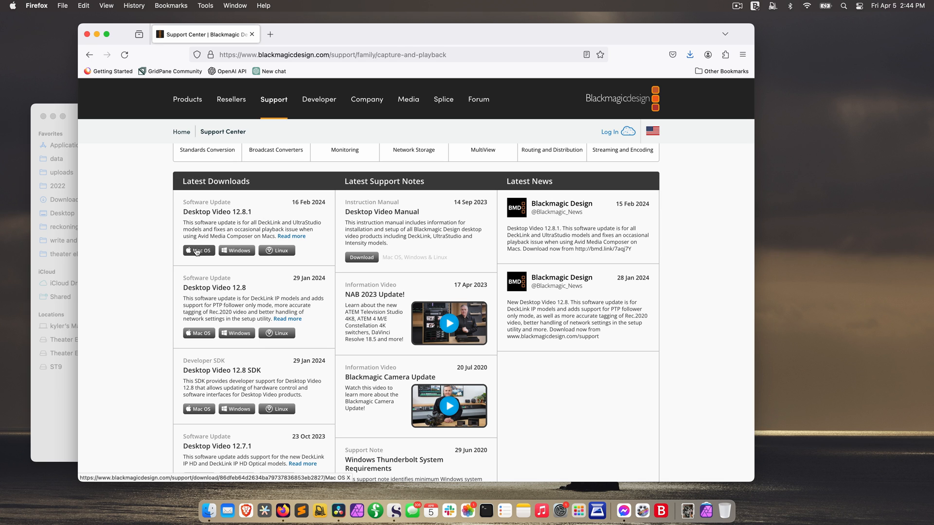
pyautogui.click(199, 250)
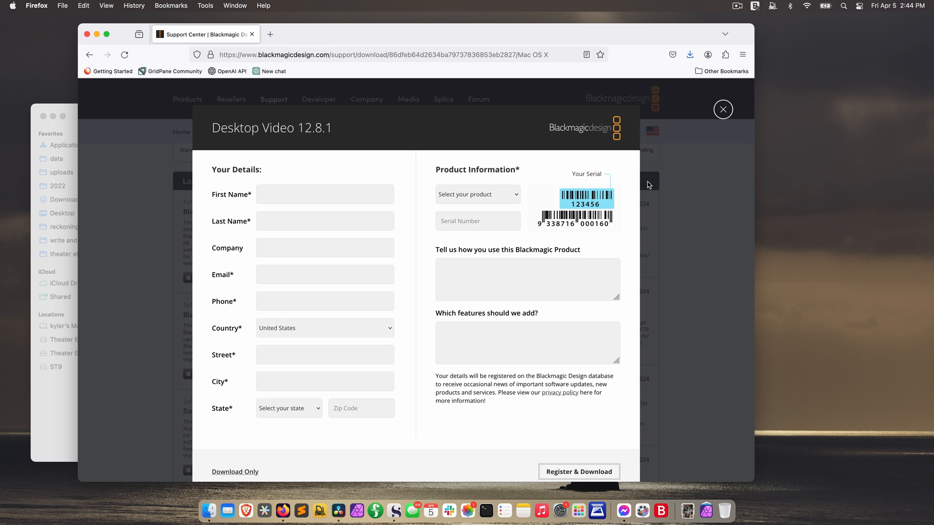
pyautogui.moveTo(517, 135)
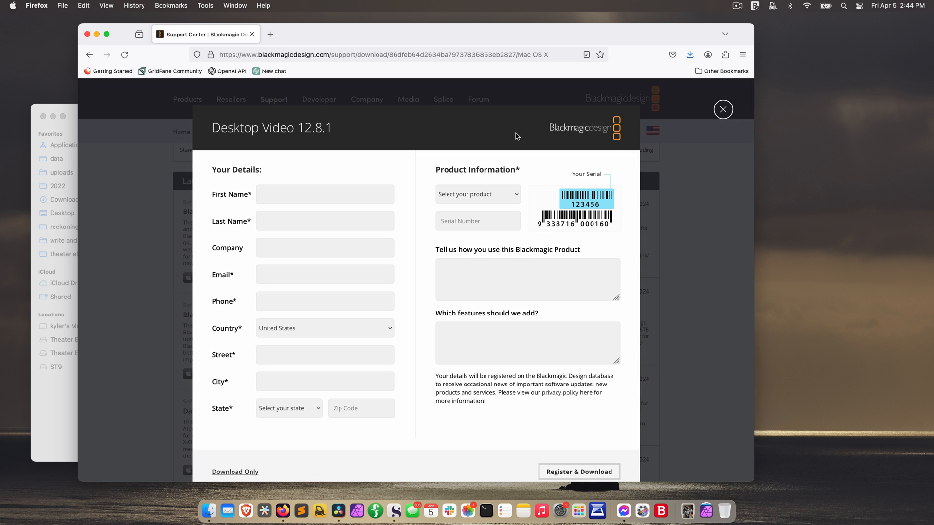
pyautogui.moveTo(408, 169)
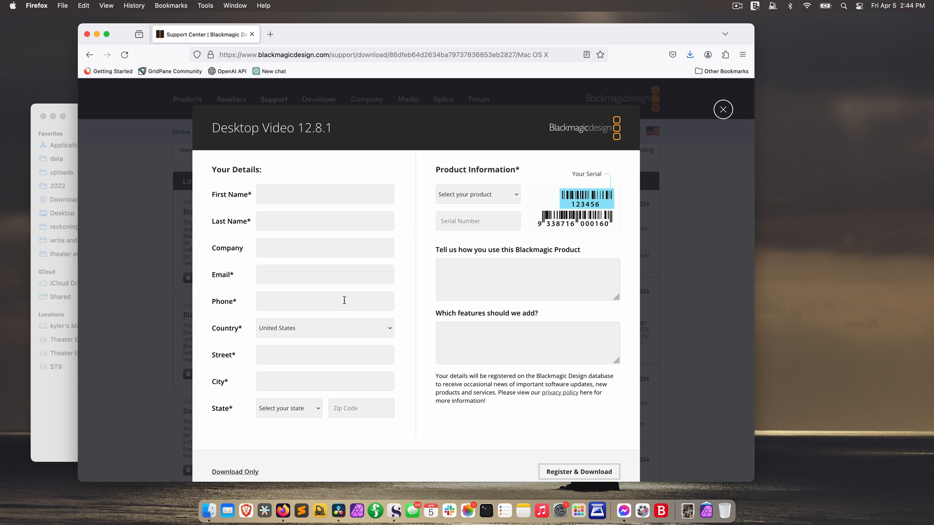
# Step: Choose Download Only and save the Desktop Video 12.8.1 zip into the bmd folder
pyautogui.click(235, 472)
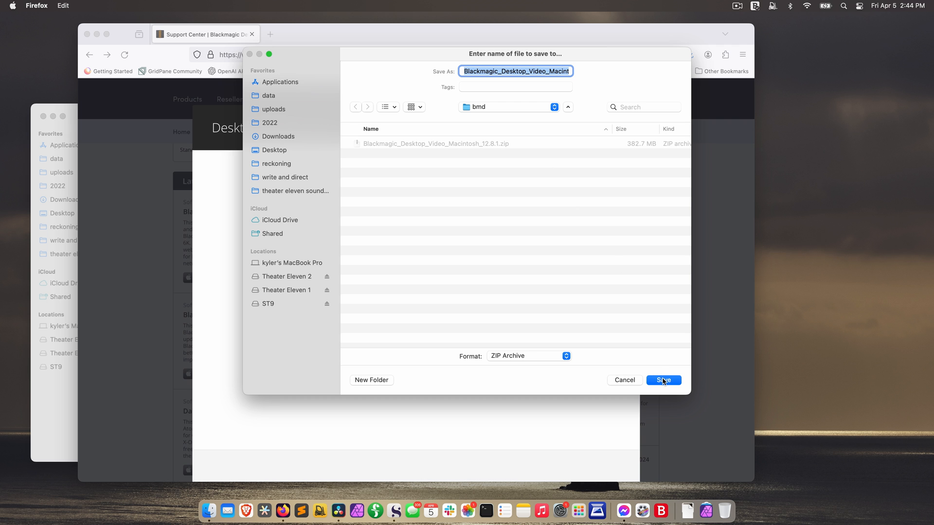
pyautogui.click(663, 379)
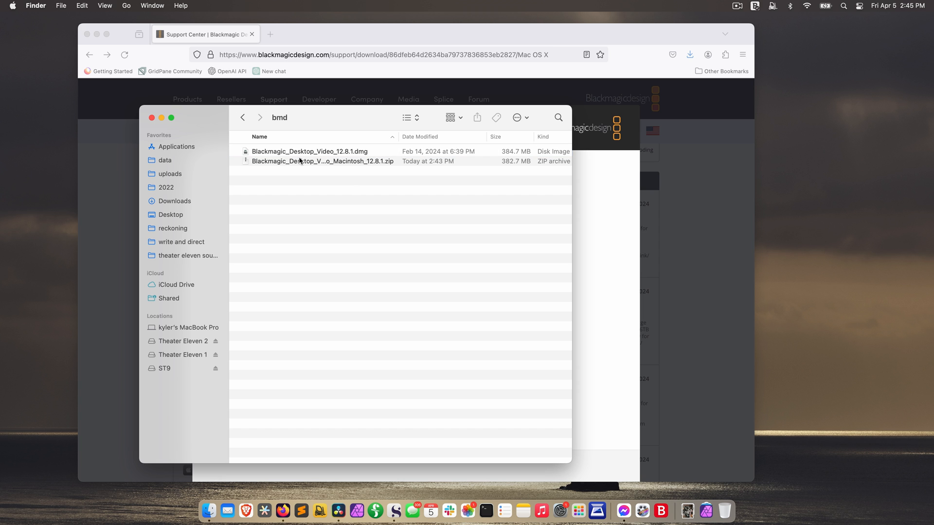
# Step: Mount the Desktop Video 12.8.1 disk image and launch its installer
pyautogui.doubleClick(309, 151)
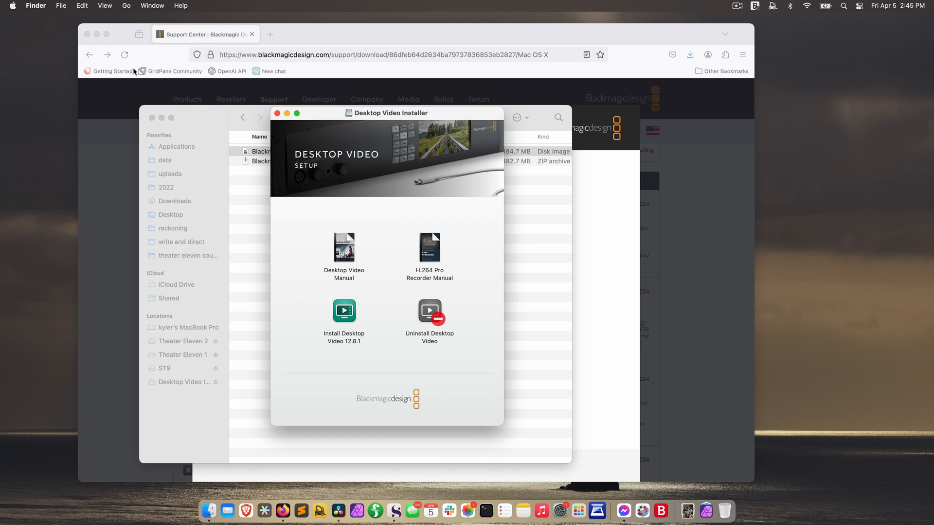
pyautogui.doubleClick(344, 311)
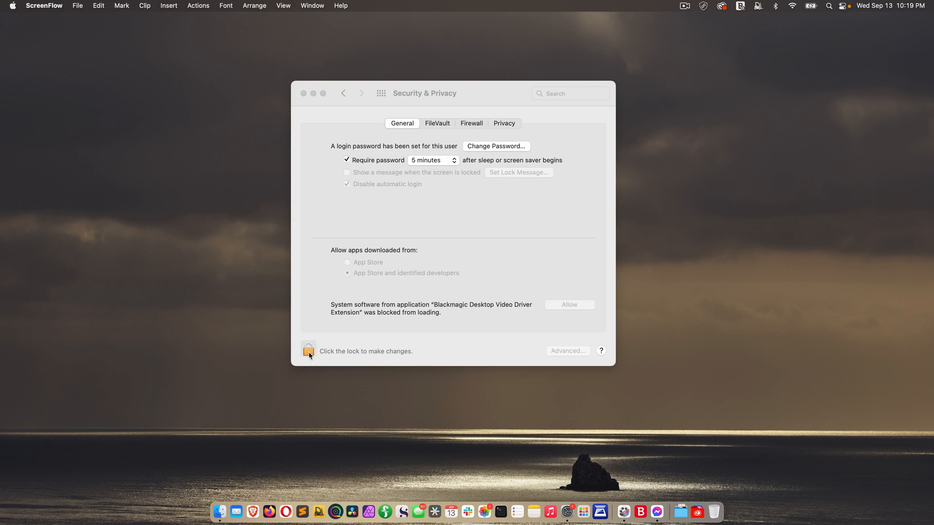
# Step: Unlock Security & Privacy with the admin password to allow the Blackmagic driver
pyautogui.click(307, 350)
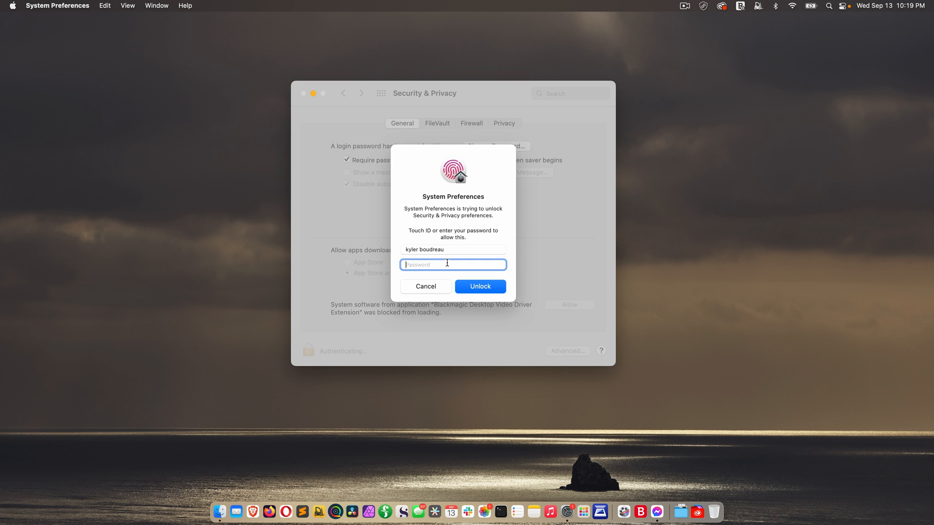
pyautogui.write('••')
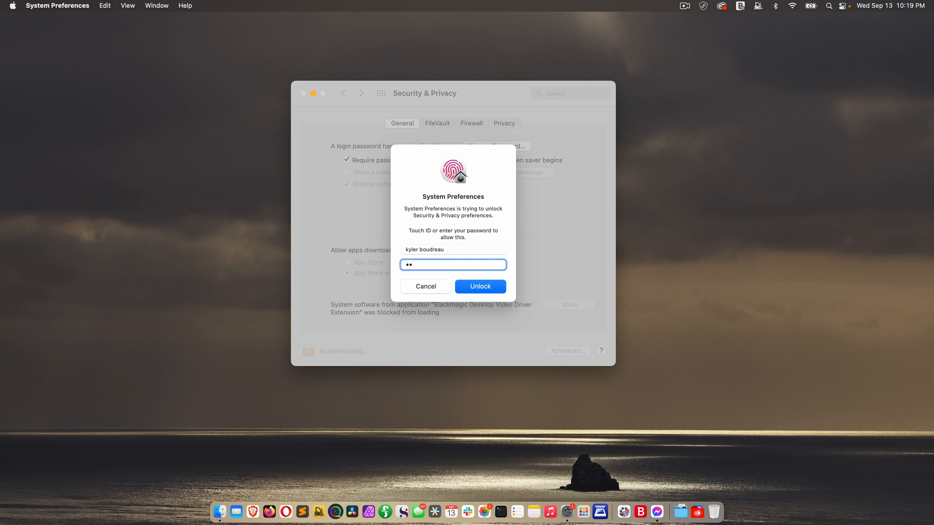
pyautogui.click(479, 286)
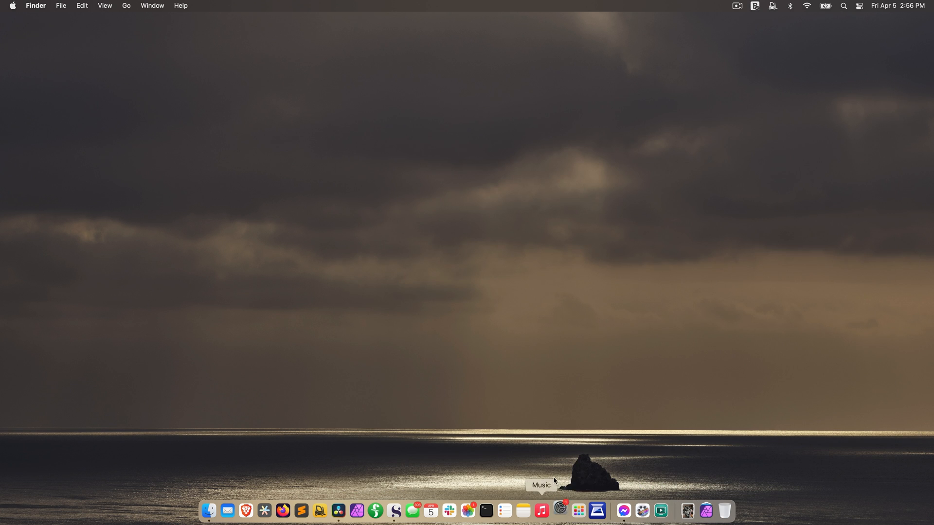
# Step: Launch Desktop Video Setup from the Dock to see the UltraStudio Monitor 3G at 1080p24
pyautogui.click(558, 511)
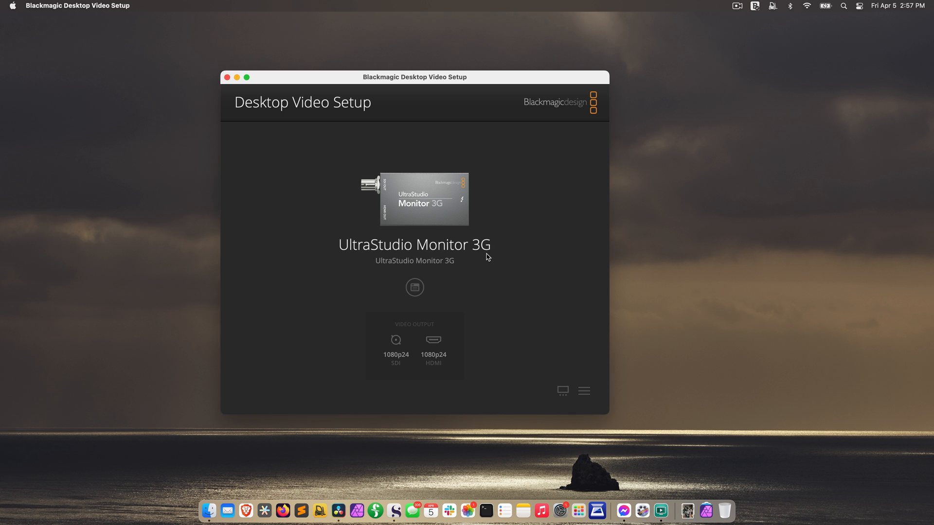
pyautogui.moveTo(385, 185)
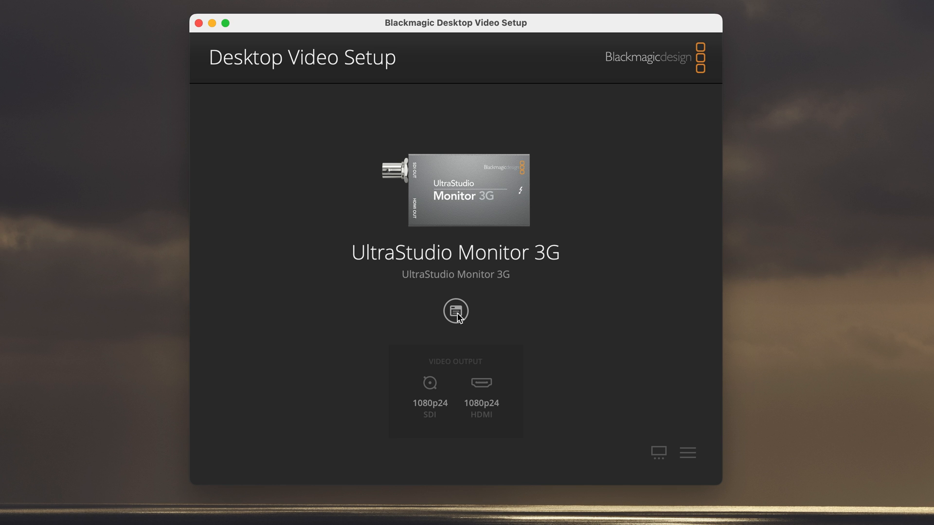
# Step: Keep 1080p24 default, enable Displays freeze frame, and confirm driver 12.8.1 under About
pyautogui.click(455, 311)
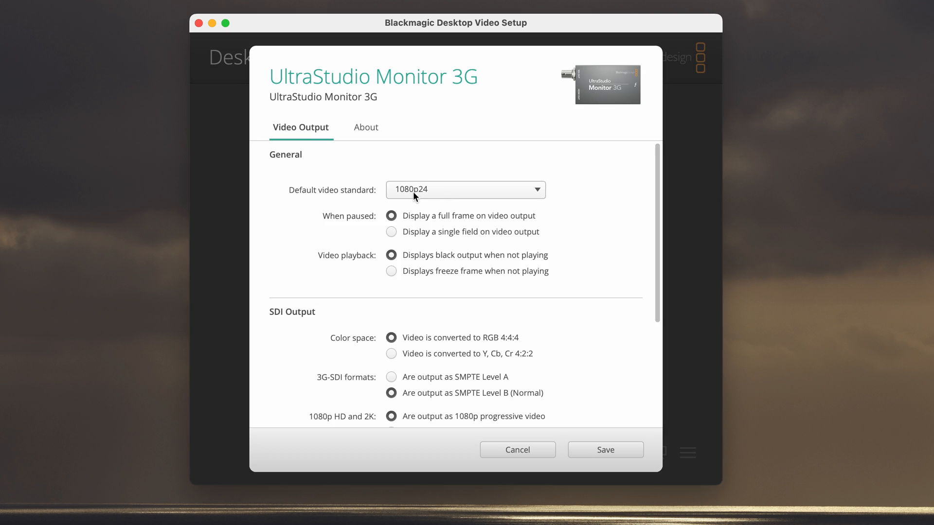
pyautogui.click(464, 190)
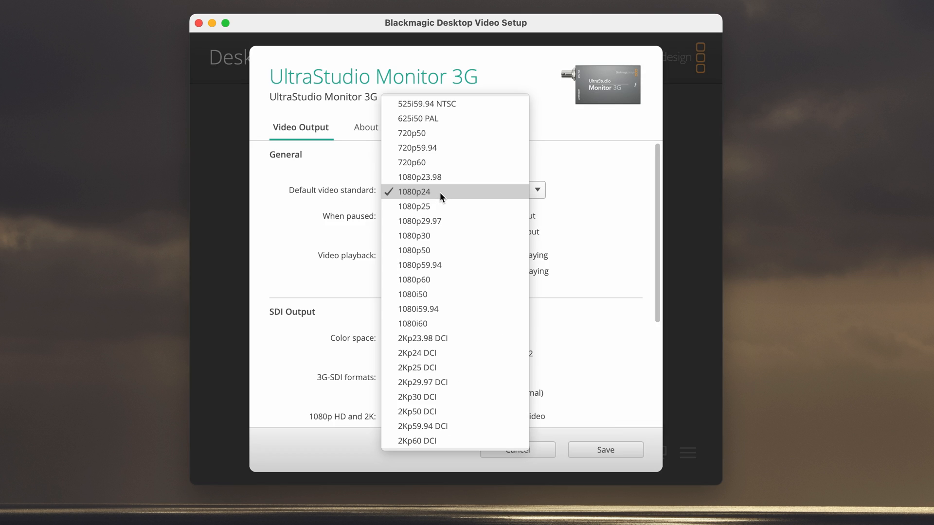
pyautogui.click(414, 191)
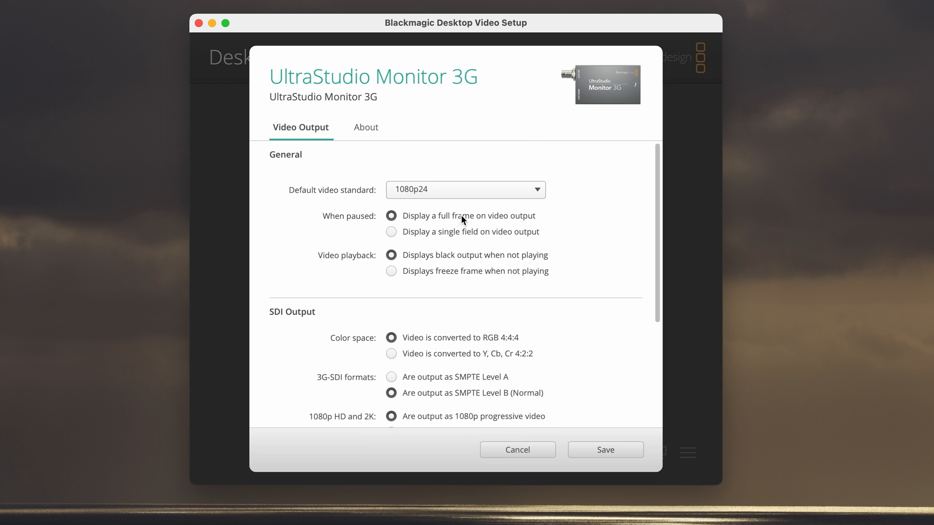
pyautogui.moveTo(335, 264)
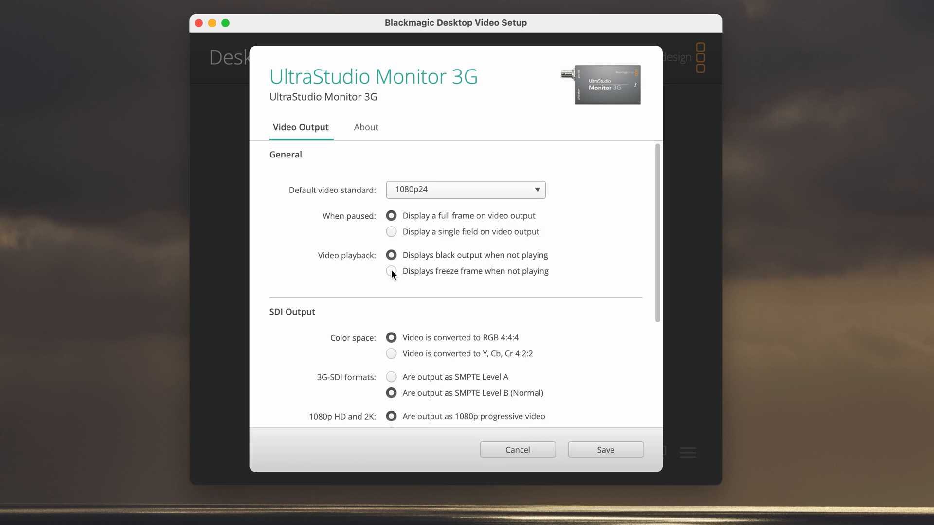
pyautogui.click(391, 271)
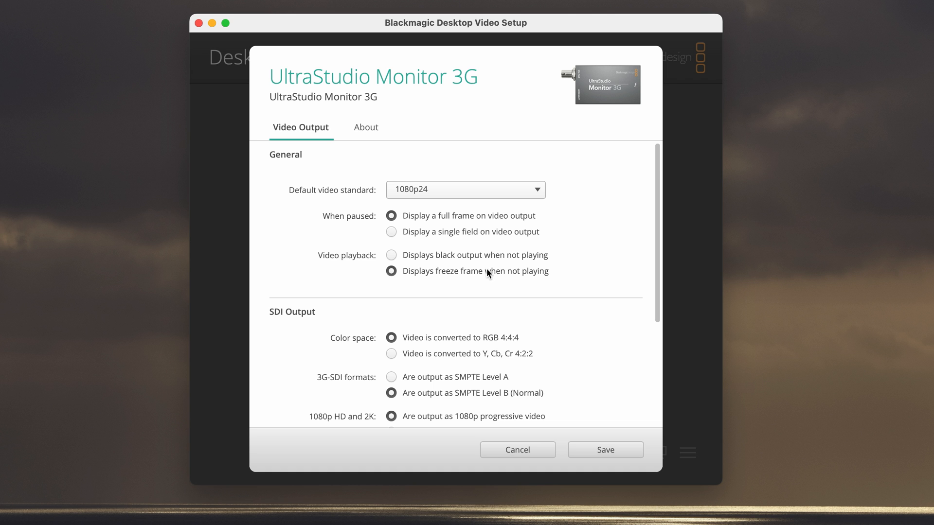
pyautogui.scroll(-3)
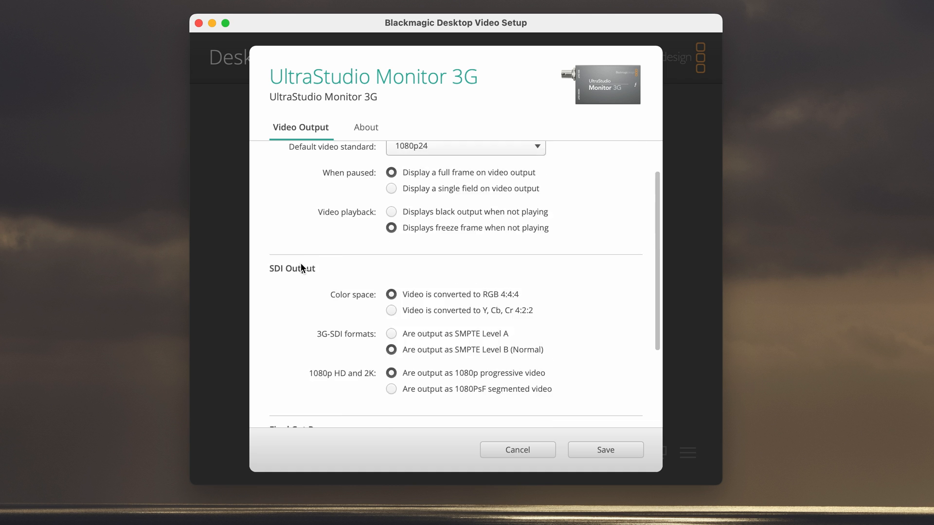
pyautogui.click(365, 126)
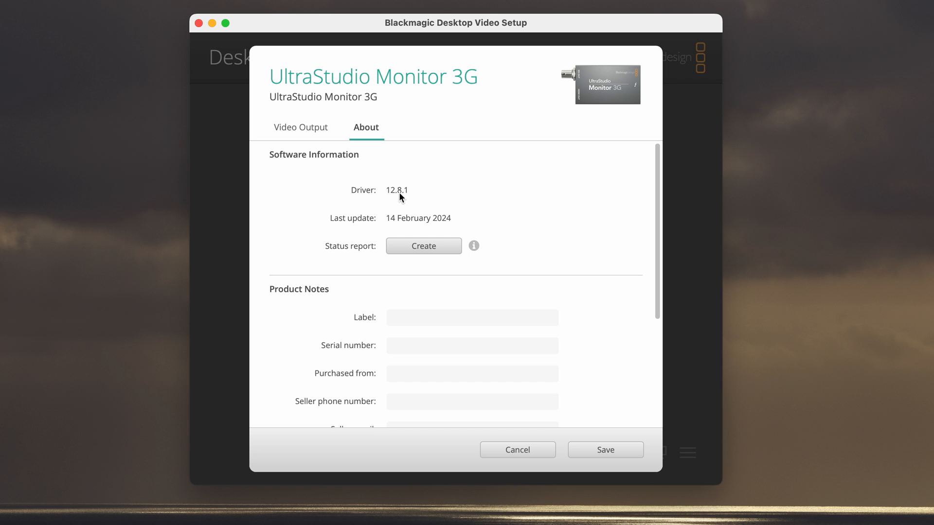
pyautogui.scroll(-3)
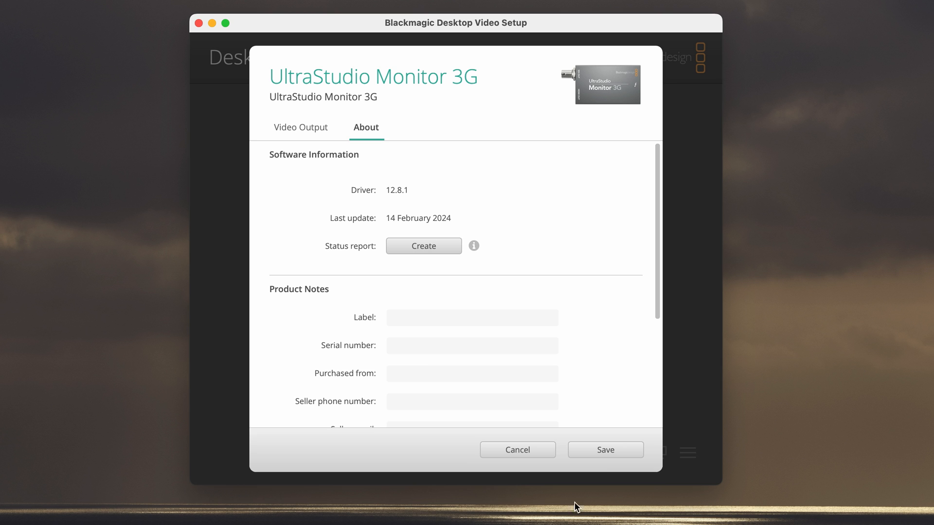
# Step: Close the UltraStudio Monitor 3G settings and exit Desktop Video Setup
pyautogui.click(516, 449)
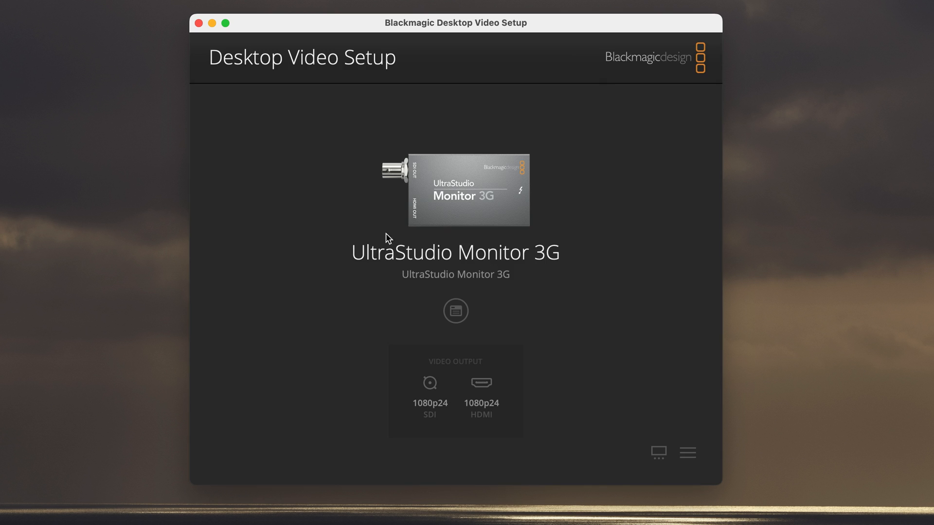
pyautogui.moveTo(441, 225)
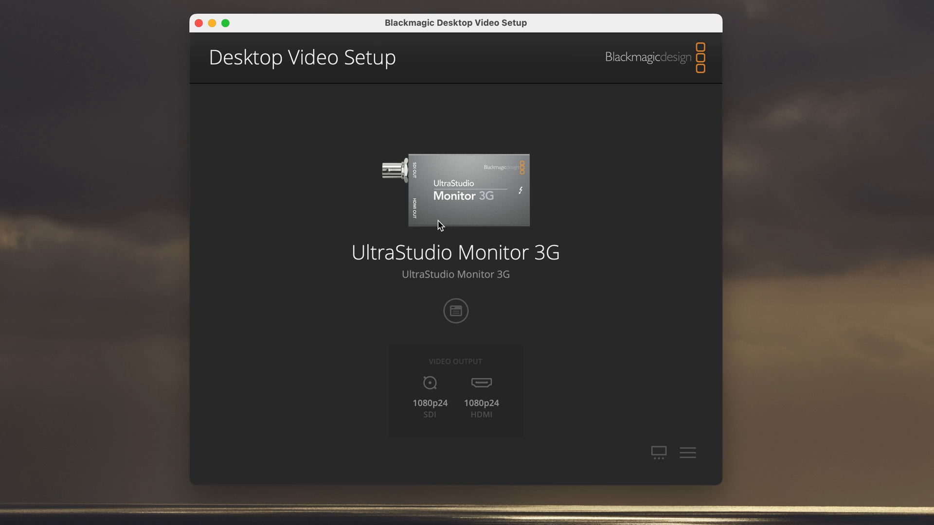
pyautogui.moveTo(463, 212)
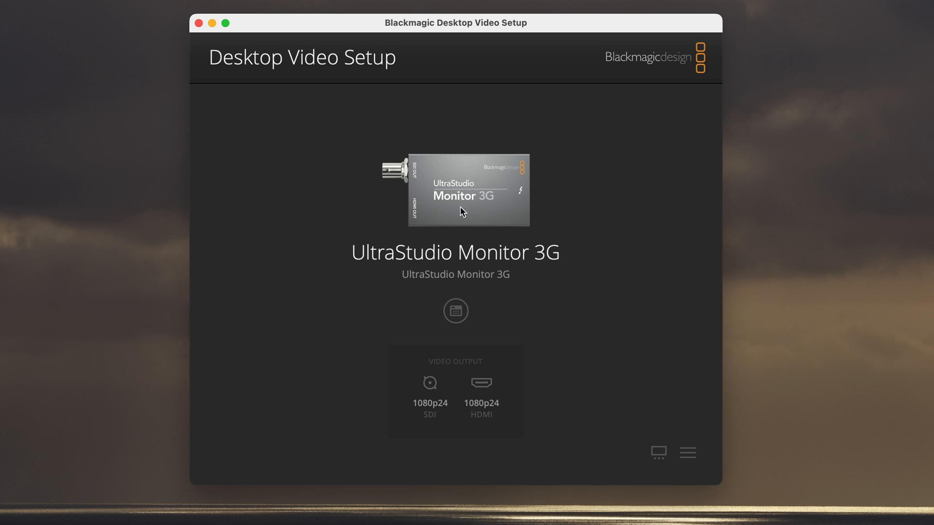
pyautogui.moveTo(432, 193)
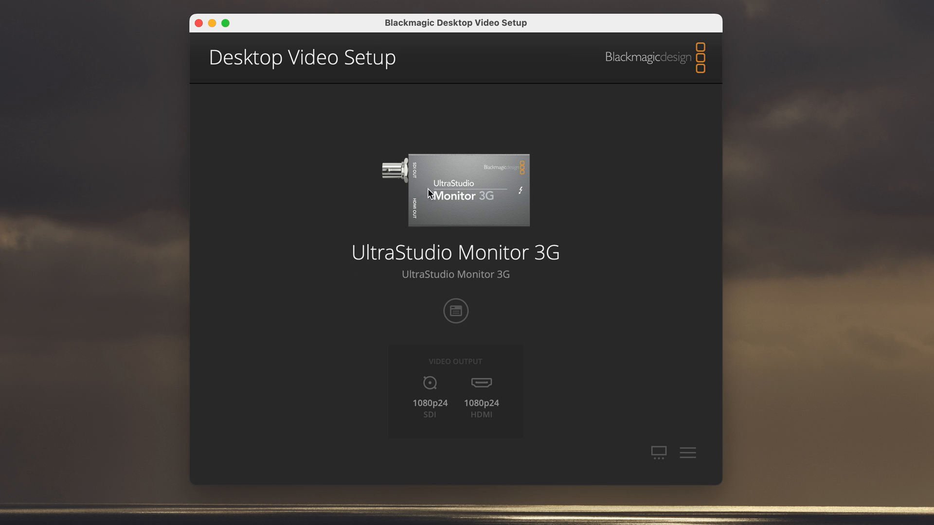
pyautogui.moveTo(410, 205)
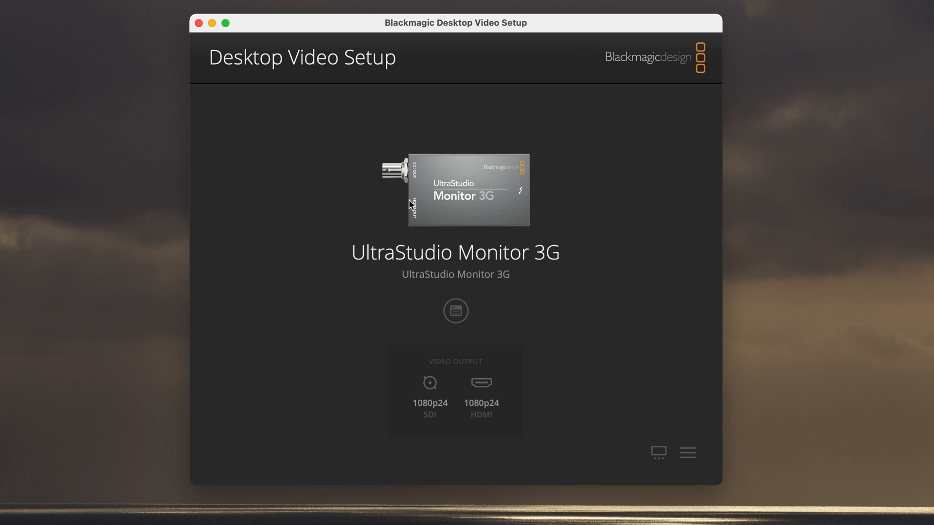
pyautogui.moveTo(561, 270)
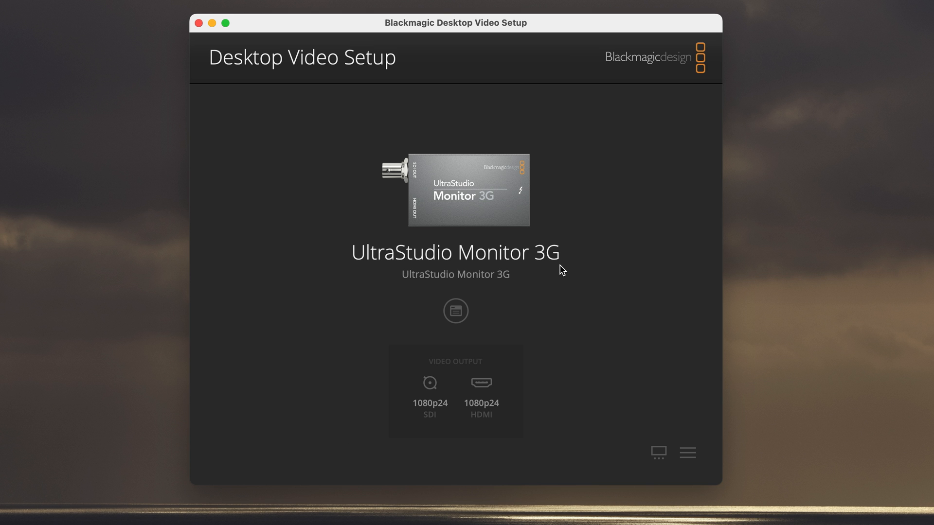
pyautogui.moveTo(455, 23); pyautogui.dragTo(437, 46)
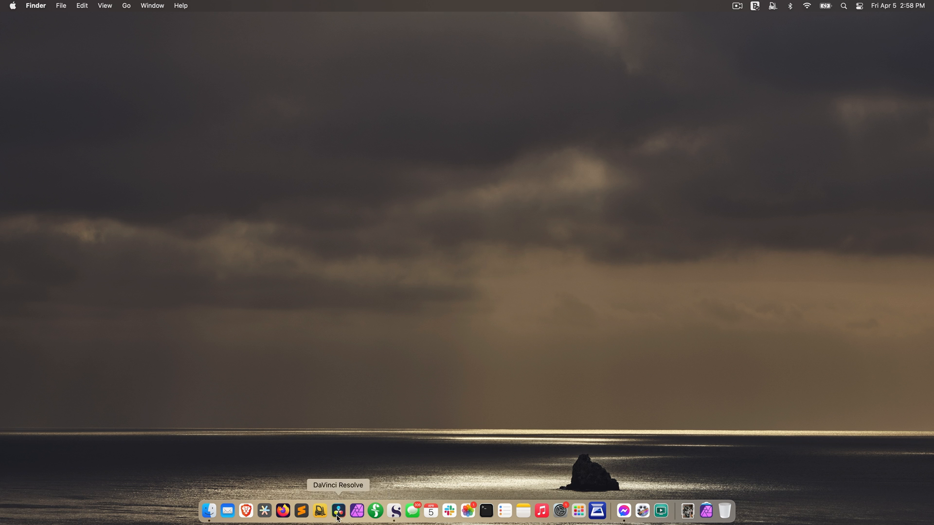
# Step: Launch DaVinci Resolve and open the Video and Audio I/O monitor device list
pyautogui.click(337, 511)
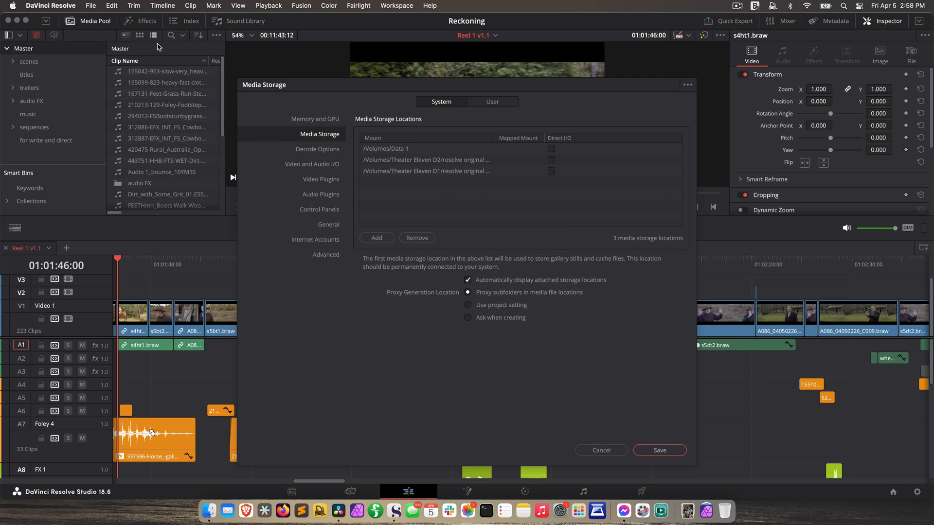
pyautogui.click(315, 118)
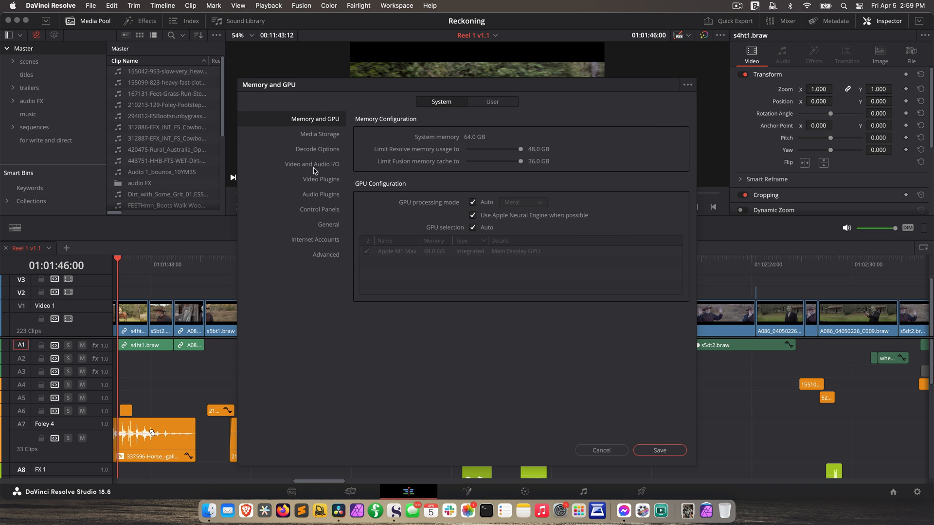
pyautogui.click(312, 164)
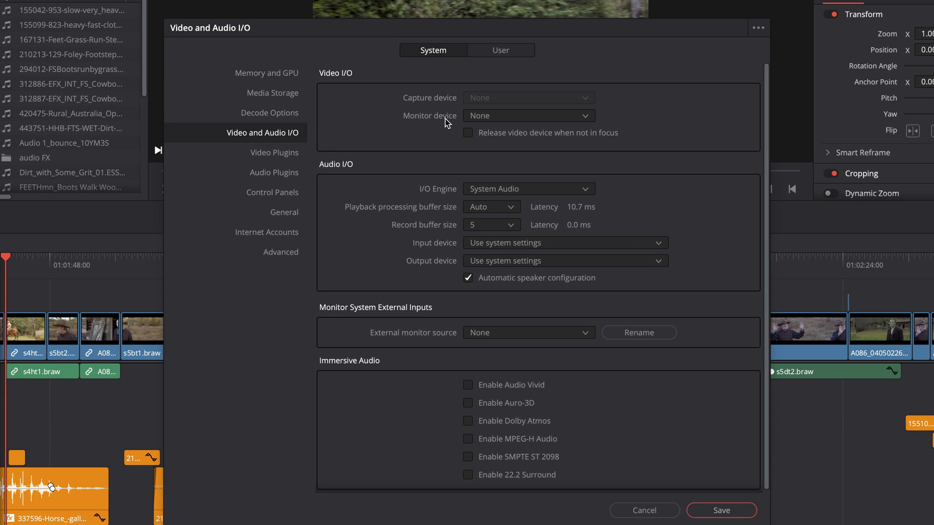
pyautogui.click(526, 116)
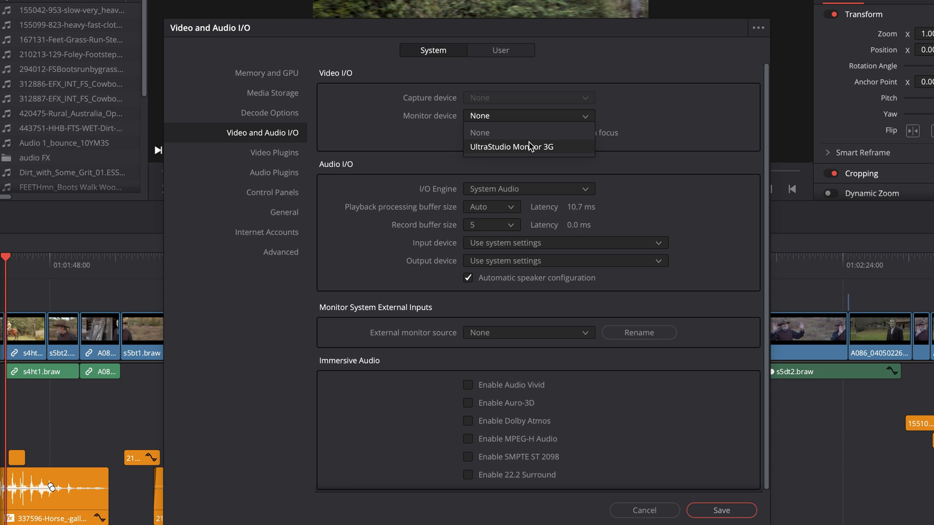
pyautogui.moveTo(507, 154)
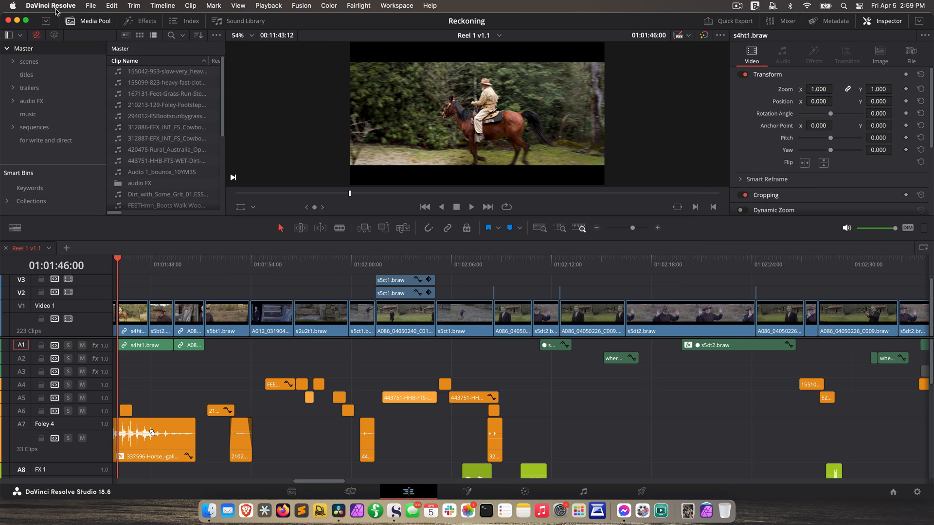
pyautogui.moveTo(547, 406)
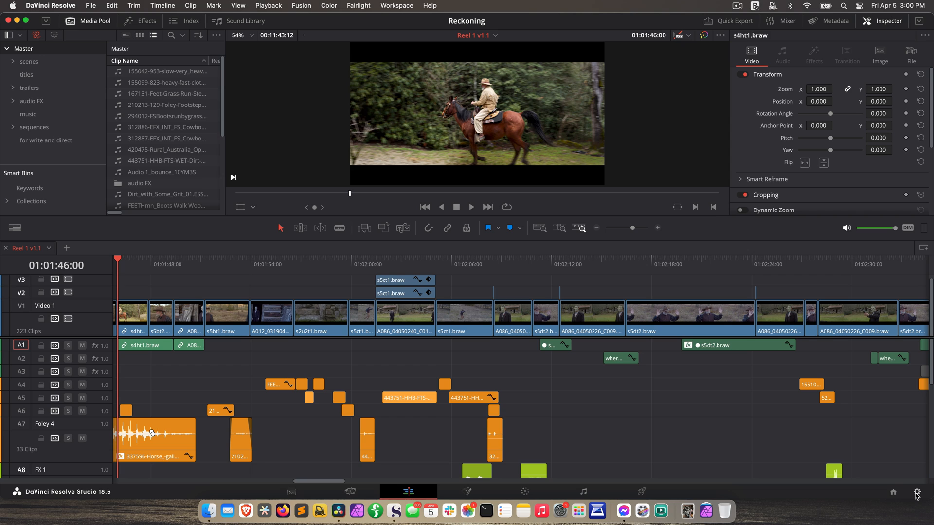
# Step: In Master Settings, set video monitoring to HD 1080p 24, Video data levels, 10-bit depth
pyautogui.click(916, 492)
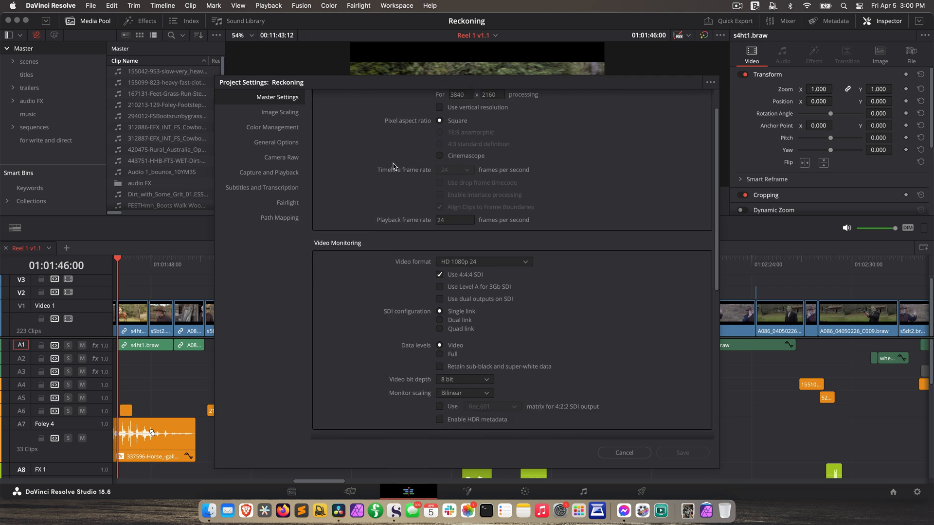
pyautogui.scroll(-3)
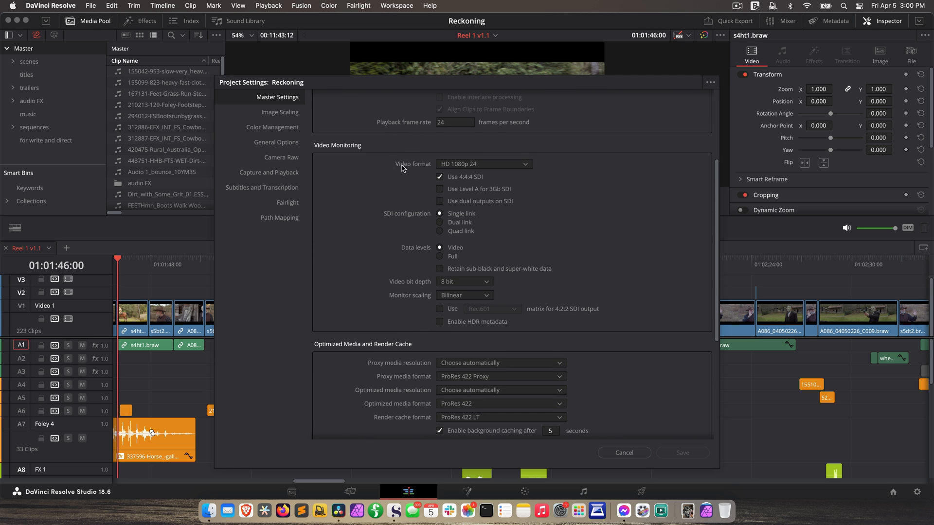
pyautogui.moveTo(472, 171)
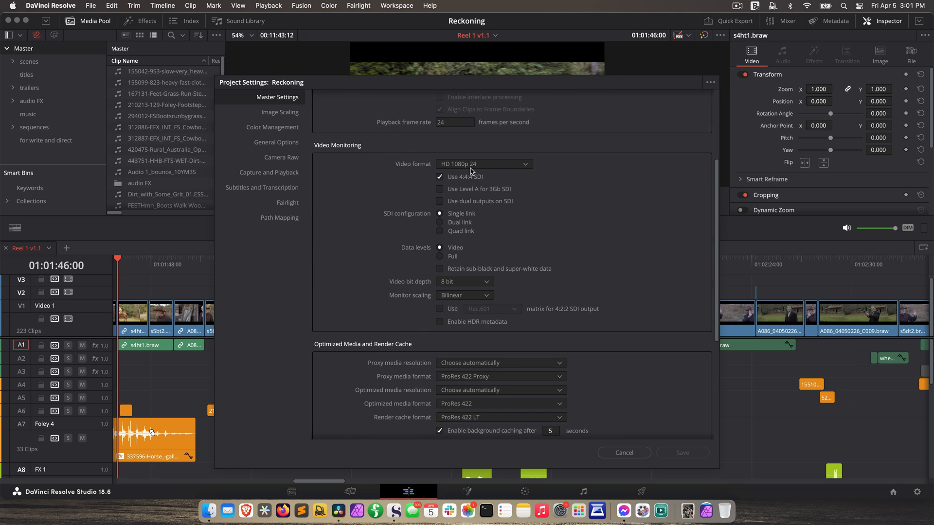
pyautogui.click(440, 177)
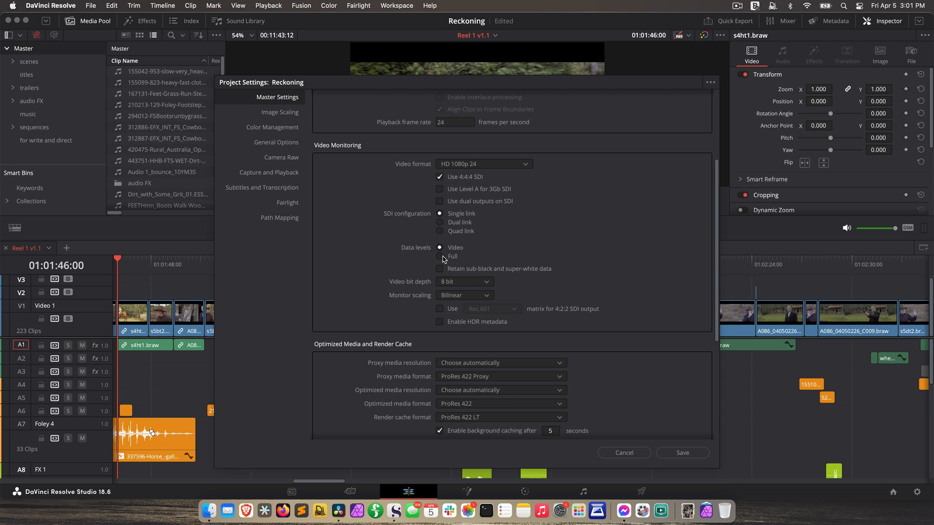
pyautogui.moveTo(554, 257)
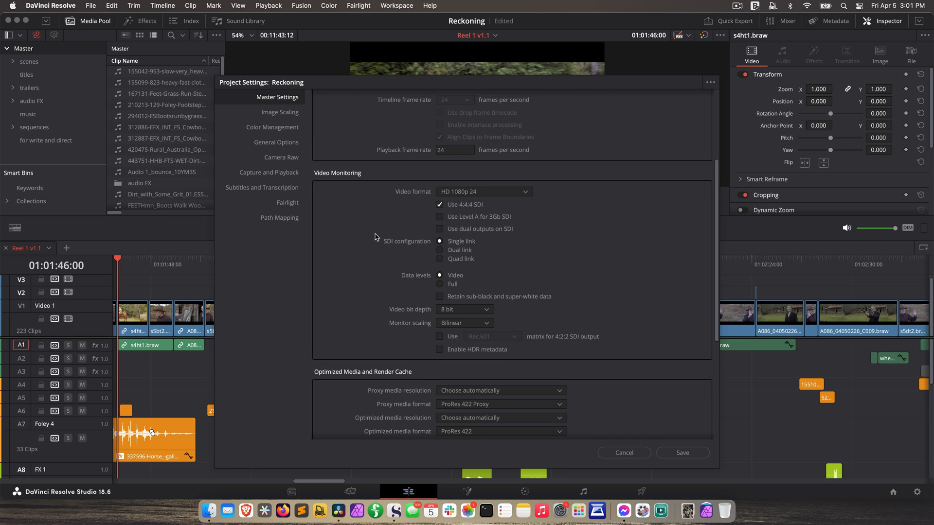
pyautogui.scroll(-3)
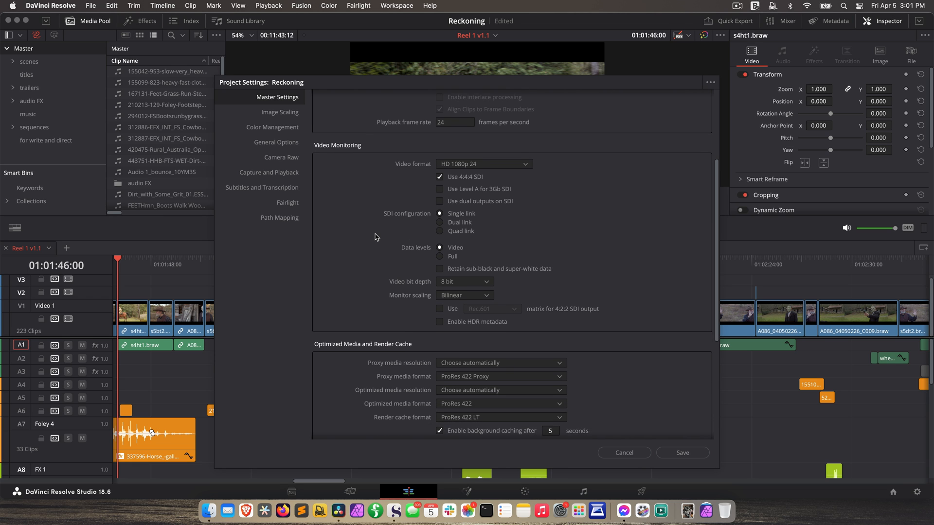
pyautogui.click(463, 267)
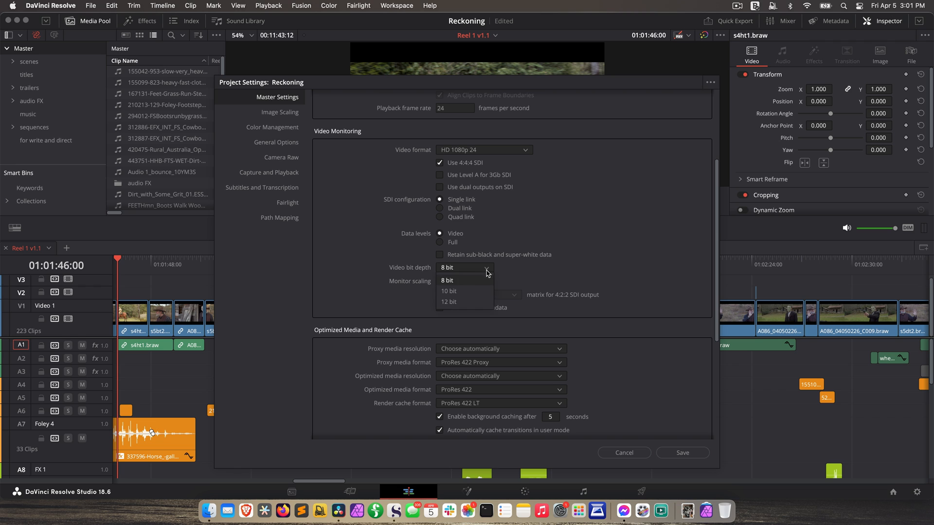
pyautogui.click(448, 291)
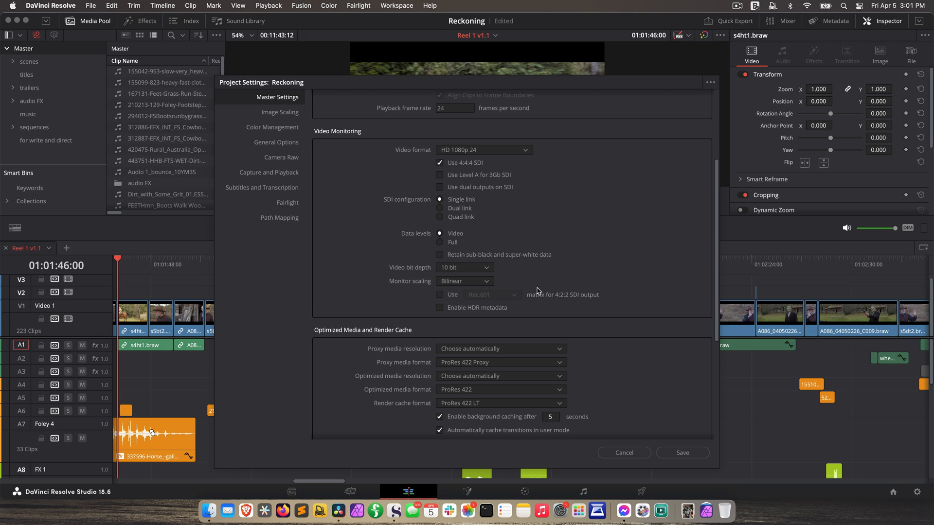
pyautogui.moveTo(536, 291)
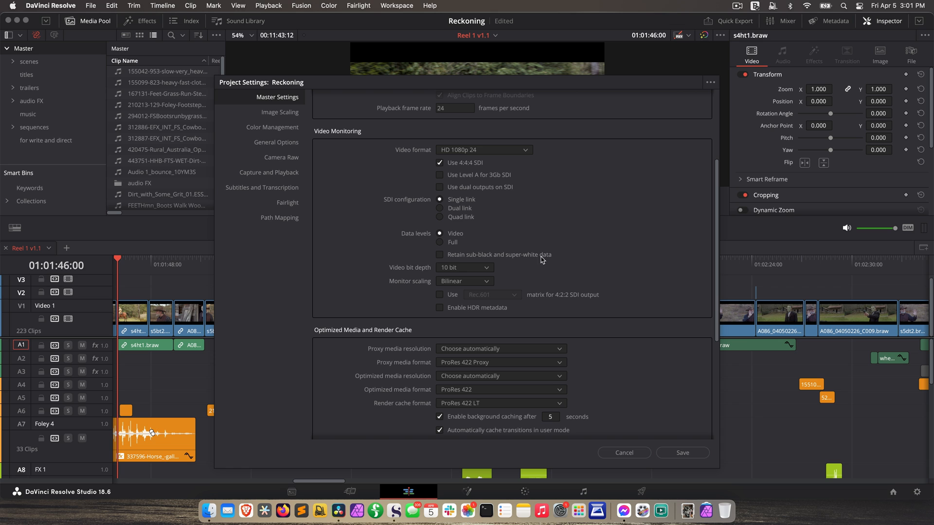
# Step: Show the Image Scaling page to confirm output resolution is 1920 x 1080 HD
pyautogui.click(279, 112)
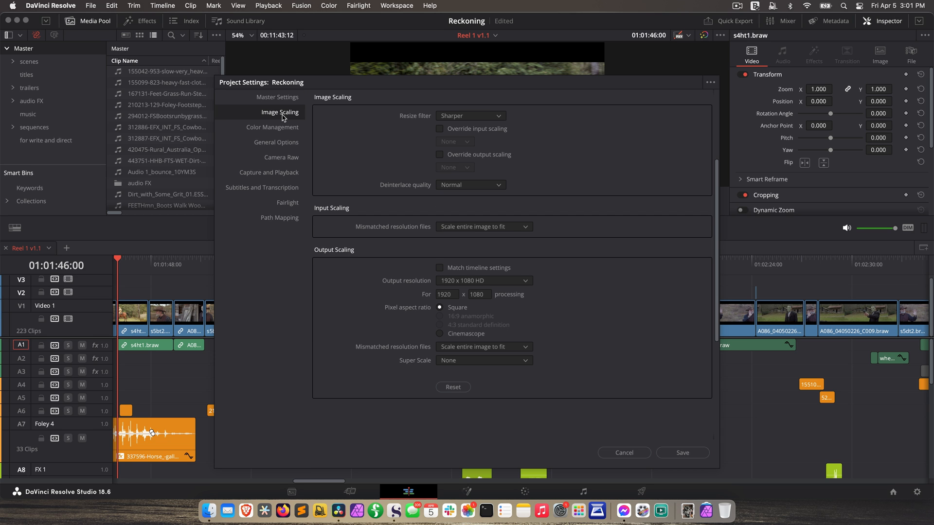
pyautogui.moveTo(339, 260)
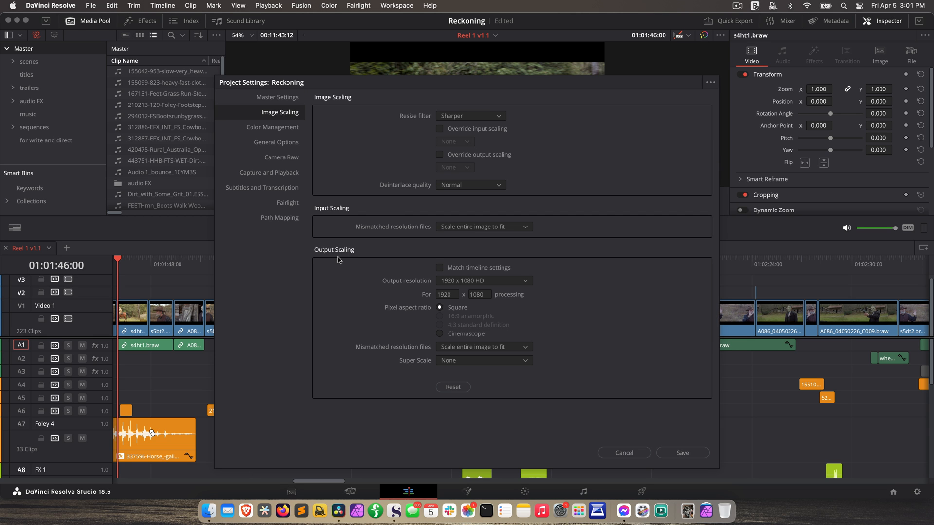
pyautogui.moveTo(442, 286)
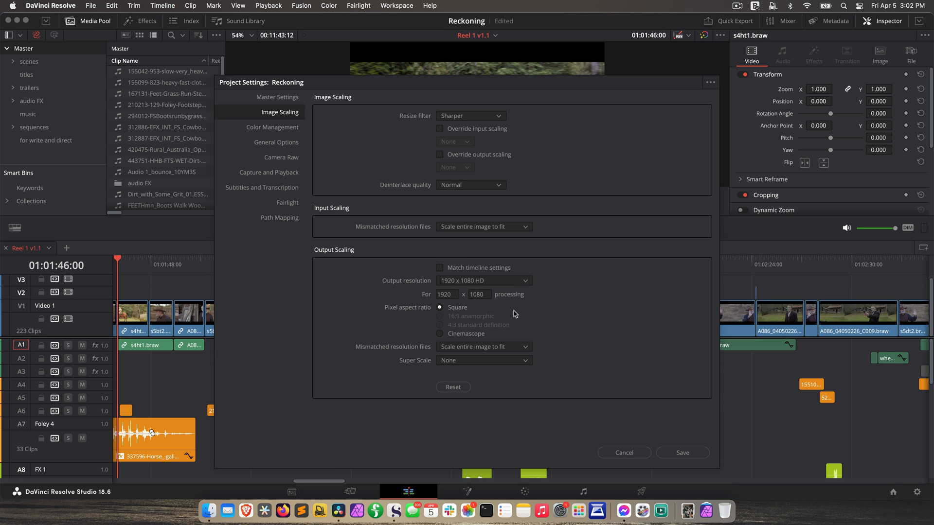
pyautogui.moveTo(618, 364)
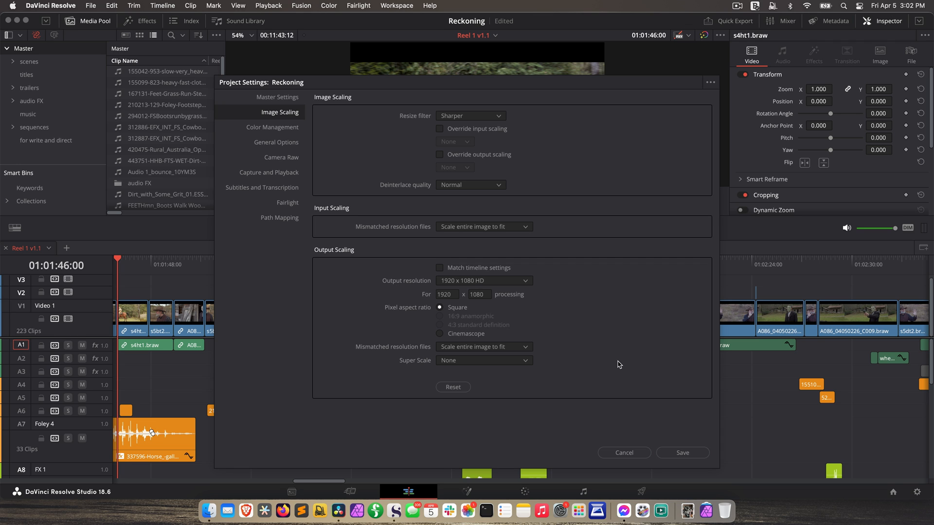
pyautogui.moveTo(522, 353)
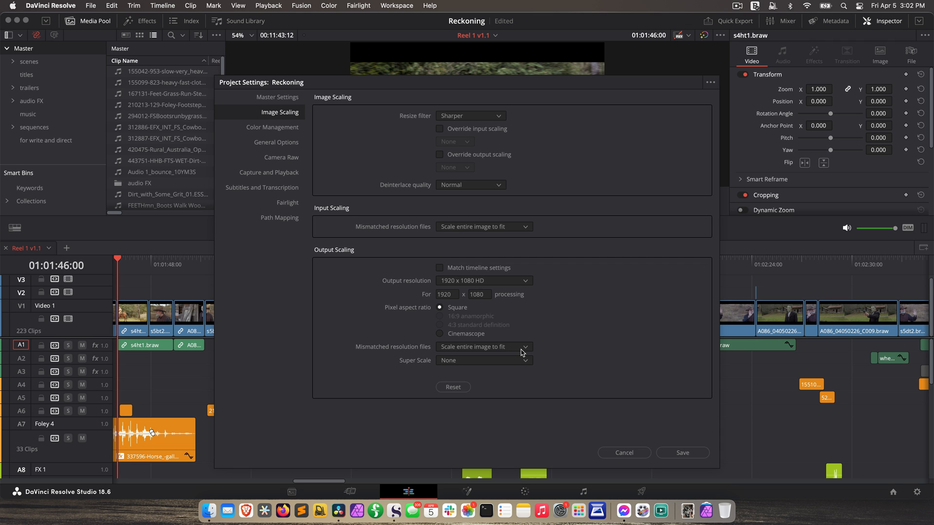